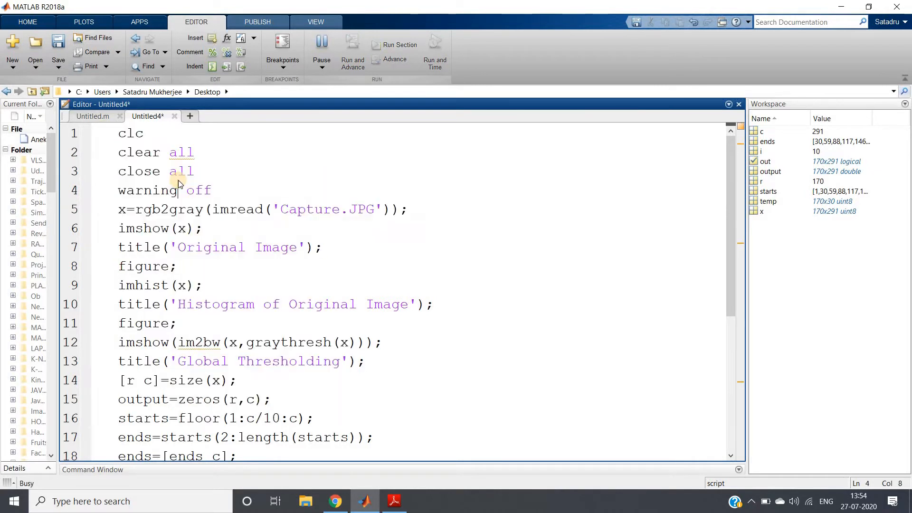
- Evaluate the opening lines so the grayscale image x loads, then close its figure
{"action": "left_click", "coordinate": [320, 52]}
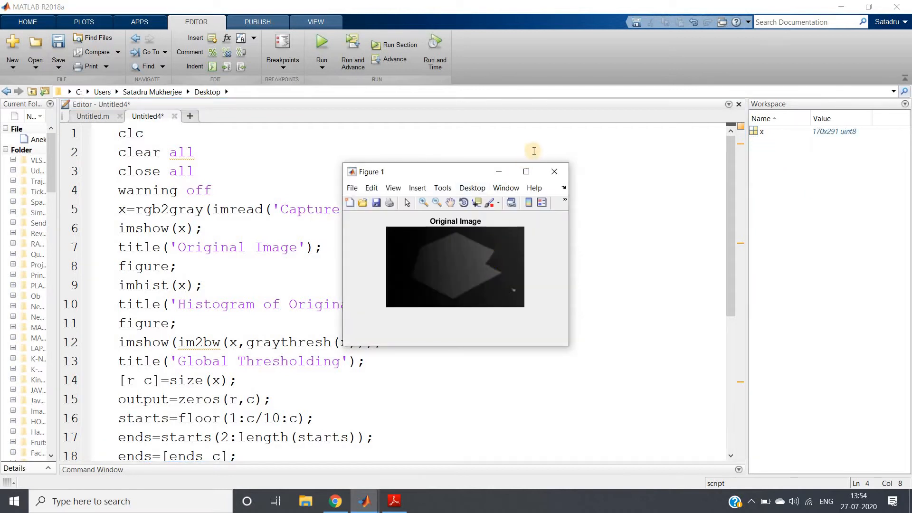
{"action": "left_click", "coordinate": [525, 171]}
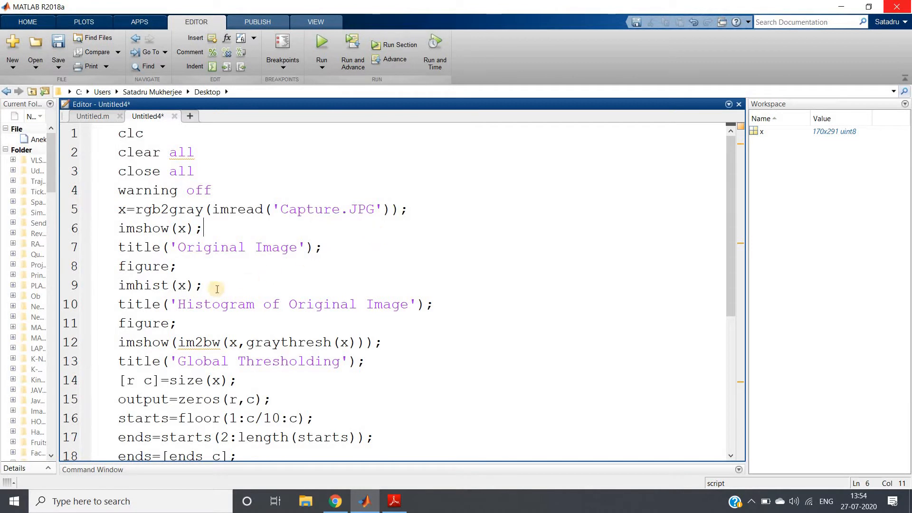
{"action": "double_click", "coordinate": [123, 285]}
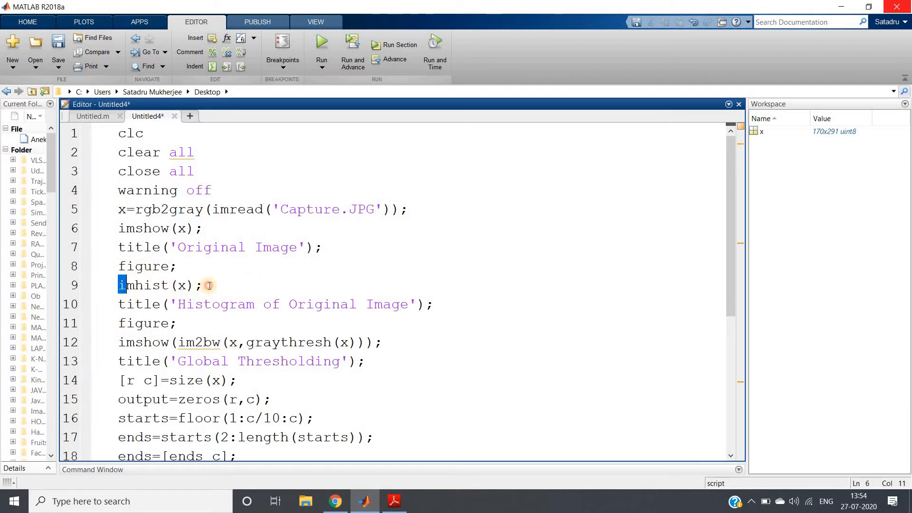
{"action": "left_click", "coordinate": [433, 304]}
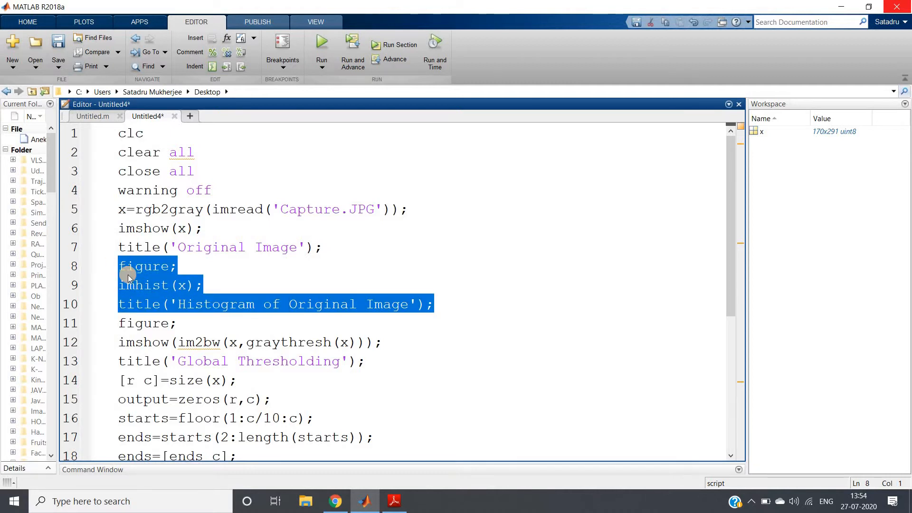
{"action": "left_click", "coordinate": [321, 45]}
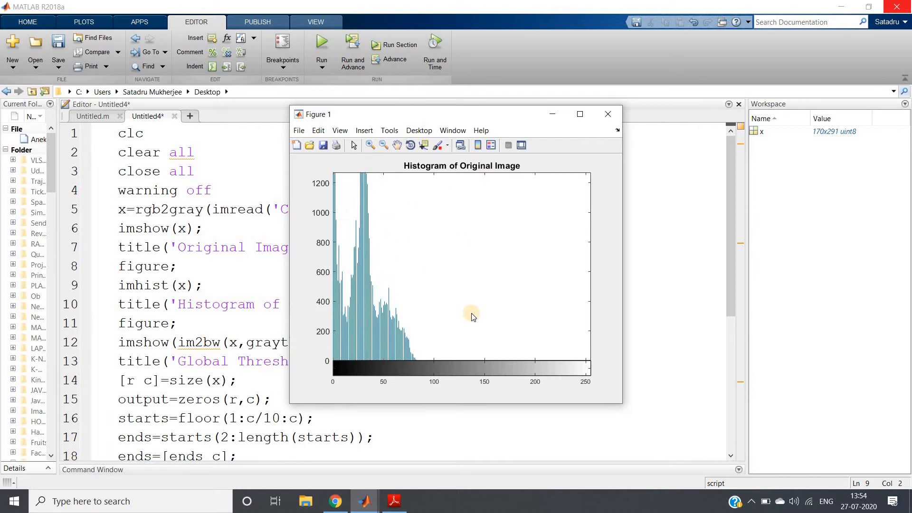
{"action": "mouse_move", "coordinate": [384, 350]}
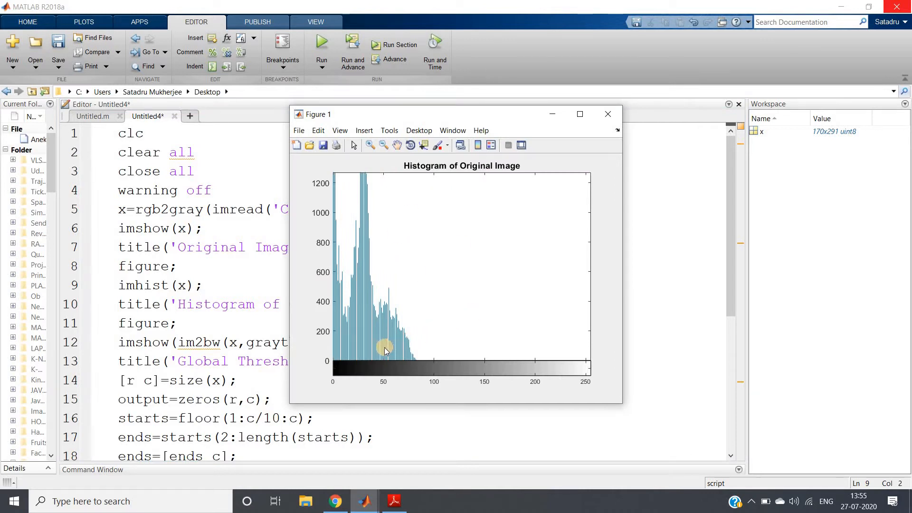
{"action": "mouse_move", "coordinate": [376, 341]}
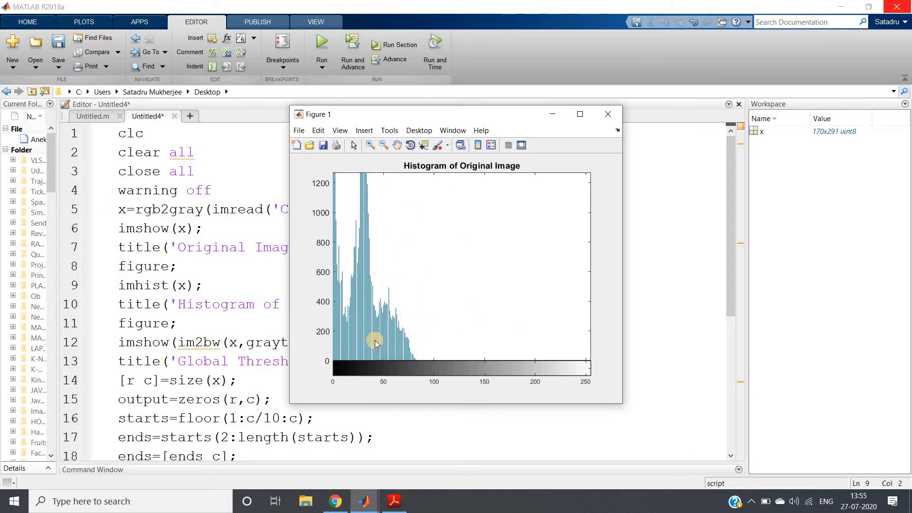
{"action": "mouse_move", "coordinate": [414, 349]}
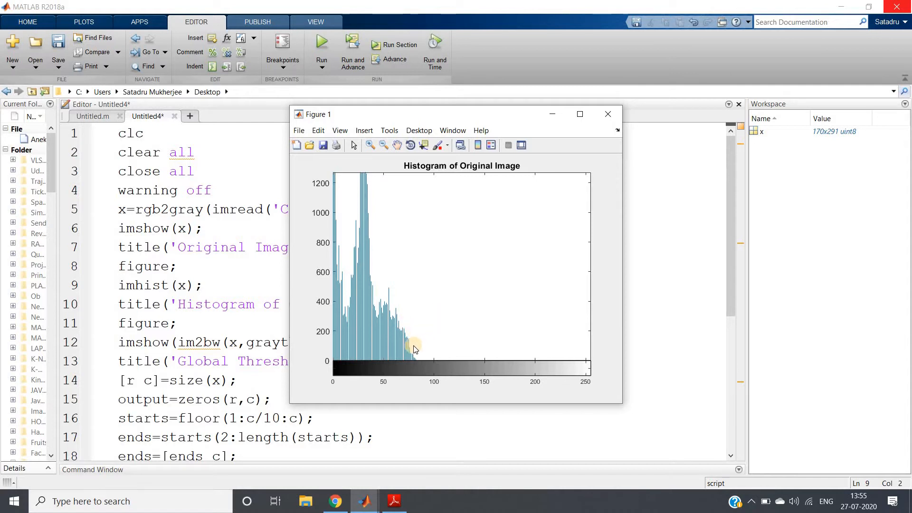
{"action": "mouse_move", "coordinate": [455, 330]}
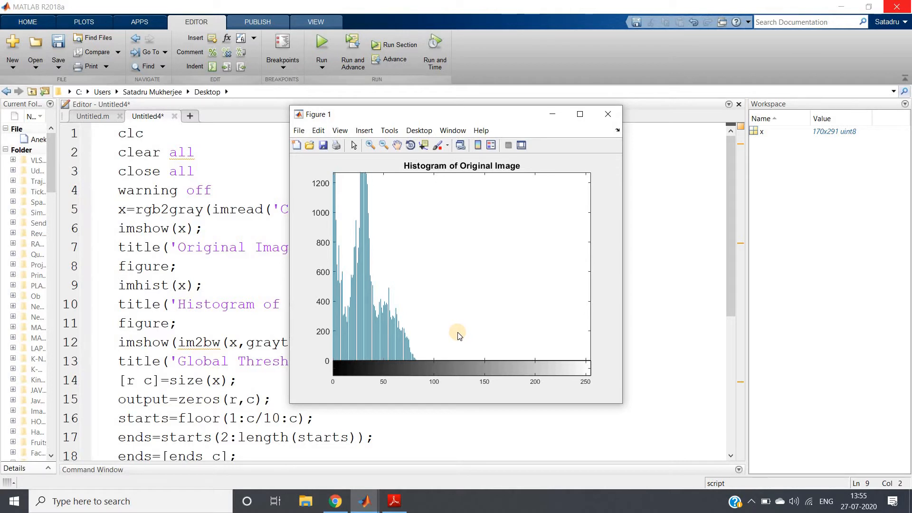
{"action": "mouse_move", "coordinate": [436, 348]}
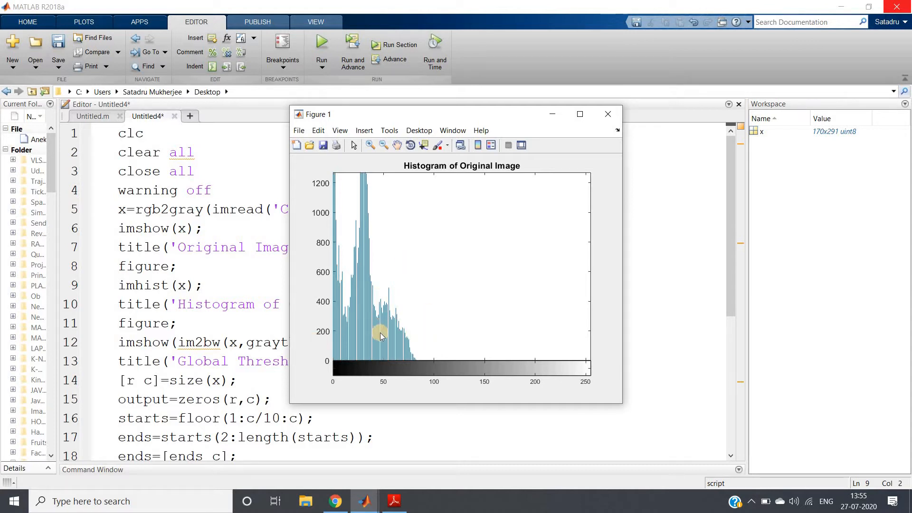
{"action": "mouse_move", "coordinate": [388, 343]}
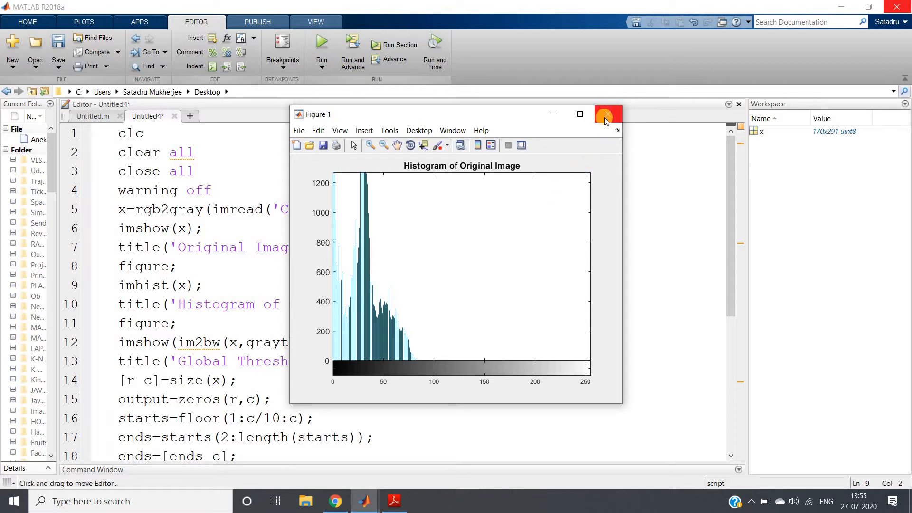
{"action": "left_click", "coordinate": [608, 114]}
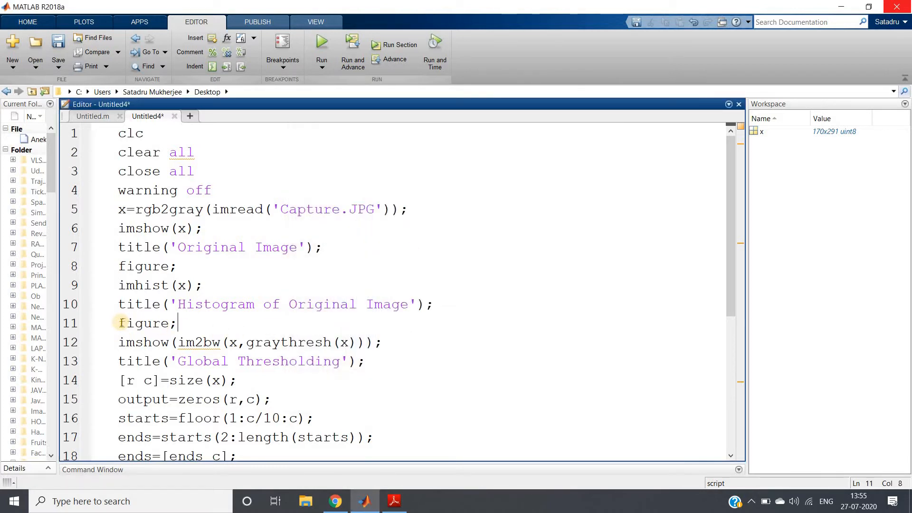
{"action": "left_click_drag", "start_coordinate": [119, 323], "coordinate": [378, 342]}
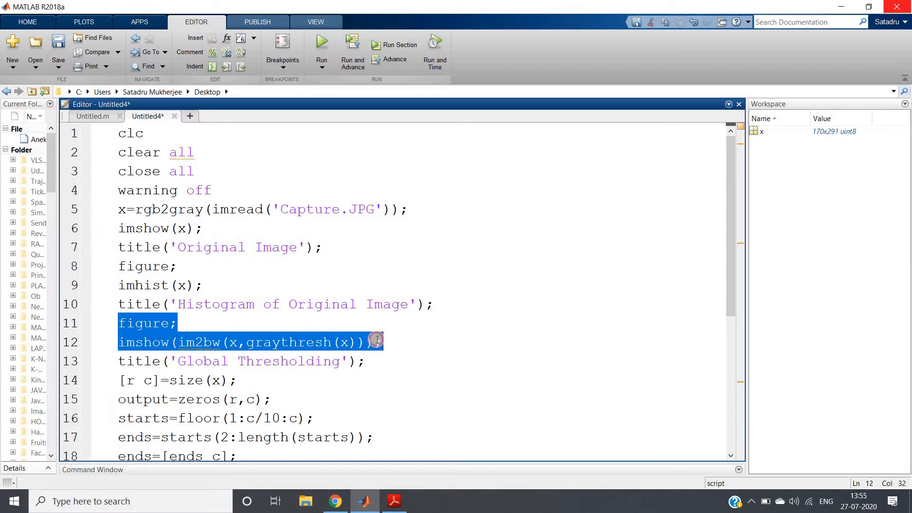
{"action": "double_click", "coordinate": [204, 342]}
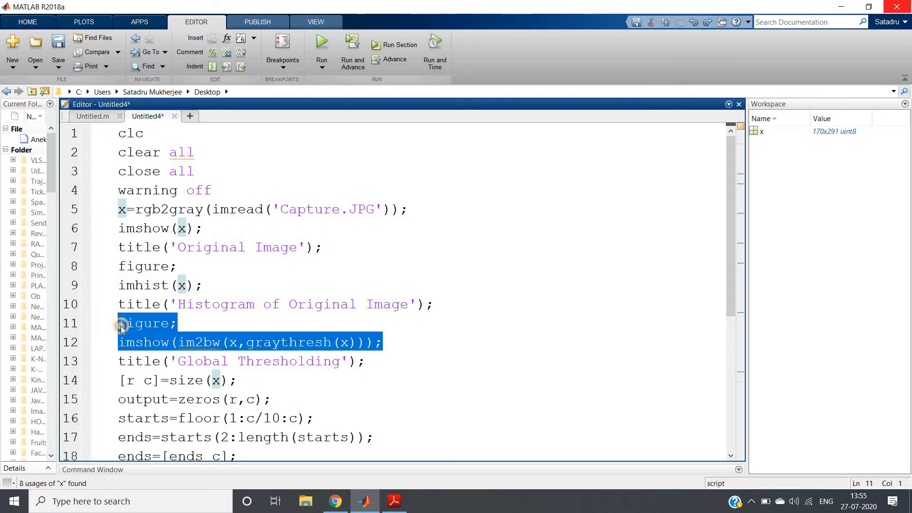
{"action": "right_click", "coordinate": [146, 331]}
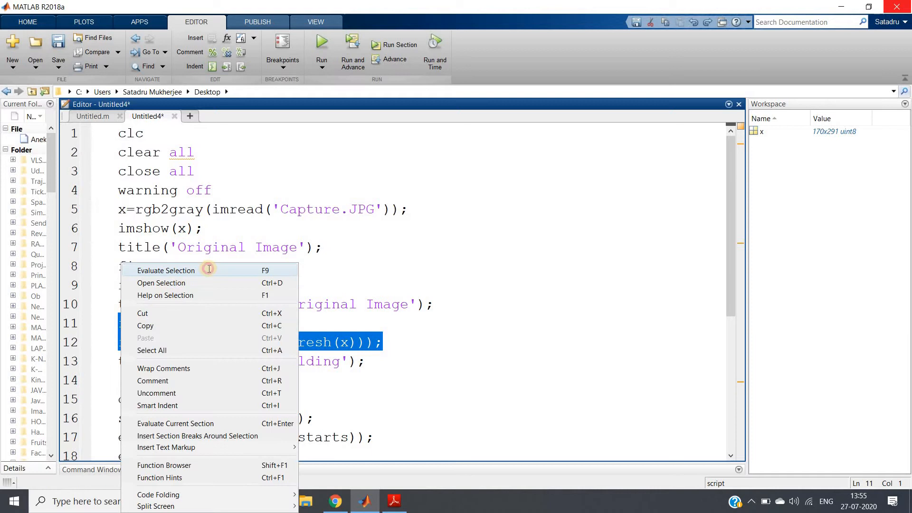
{"action": "left_click", "coordinate": [166, 270]}
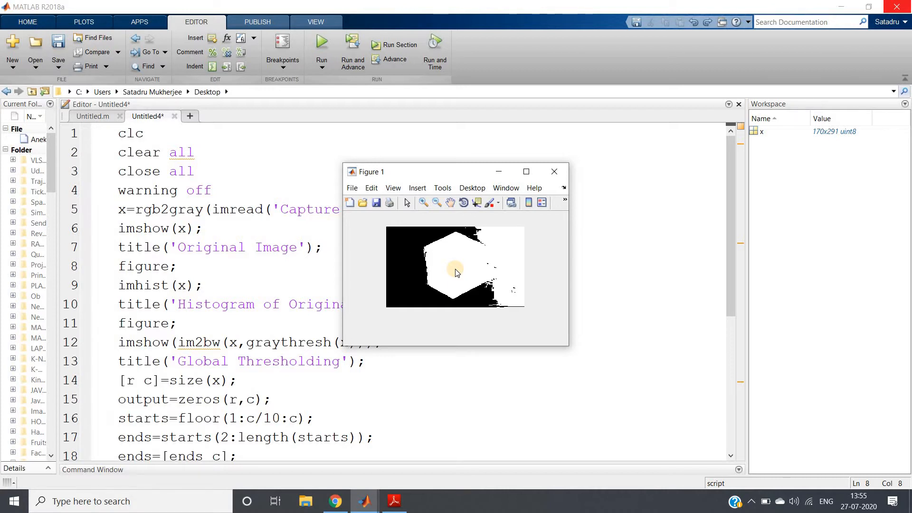
{"action": "mouse_move", "coordinate": [553, 172]}
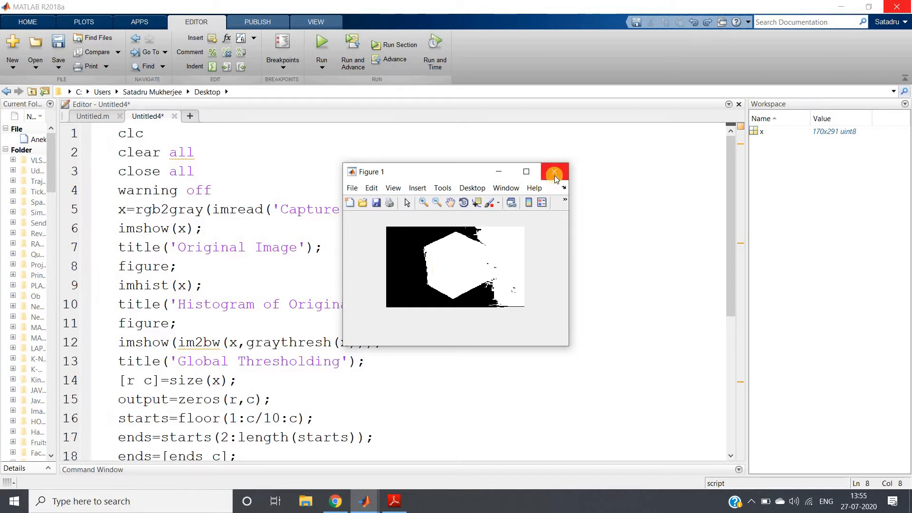
{"action": "left_click", "coordinate": [553, 174]}
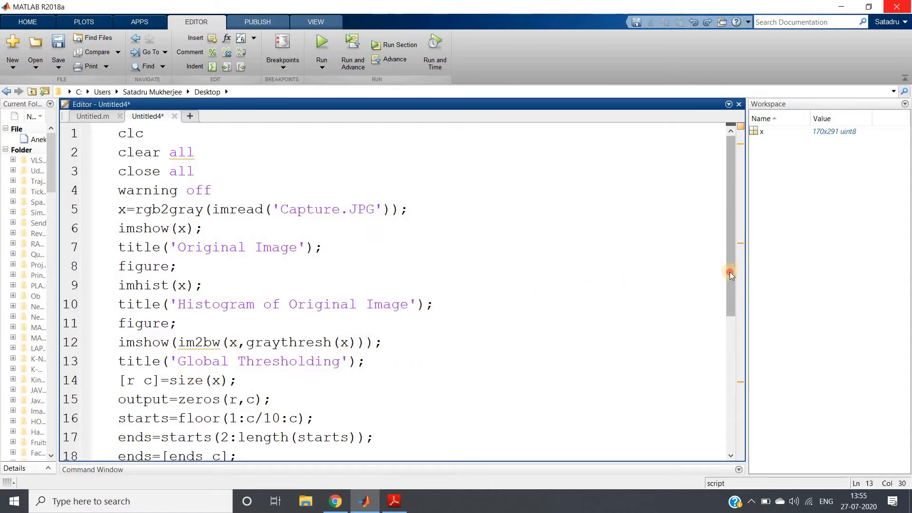
{"action": "scroll", "scroll_direction": "down", "scroll_amount": 3}
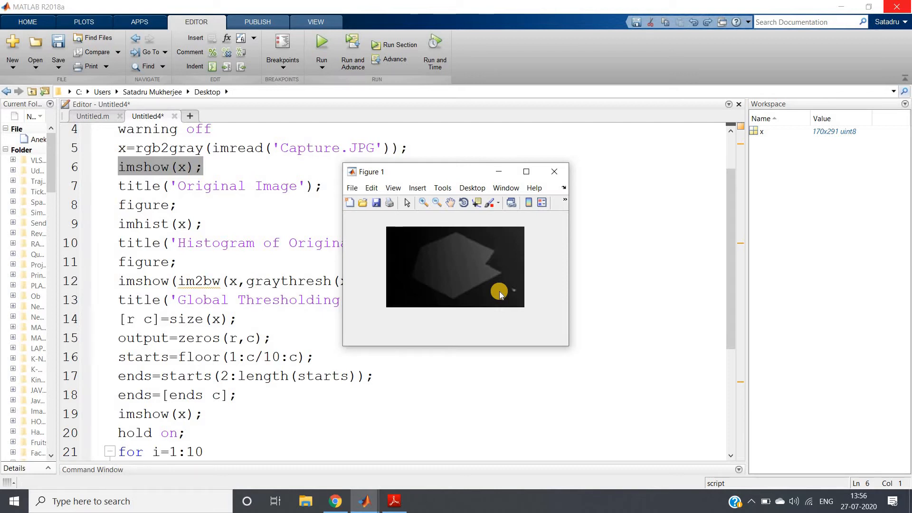
{"action": "mouse_move", "coordinate": [553, 171]}
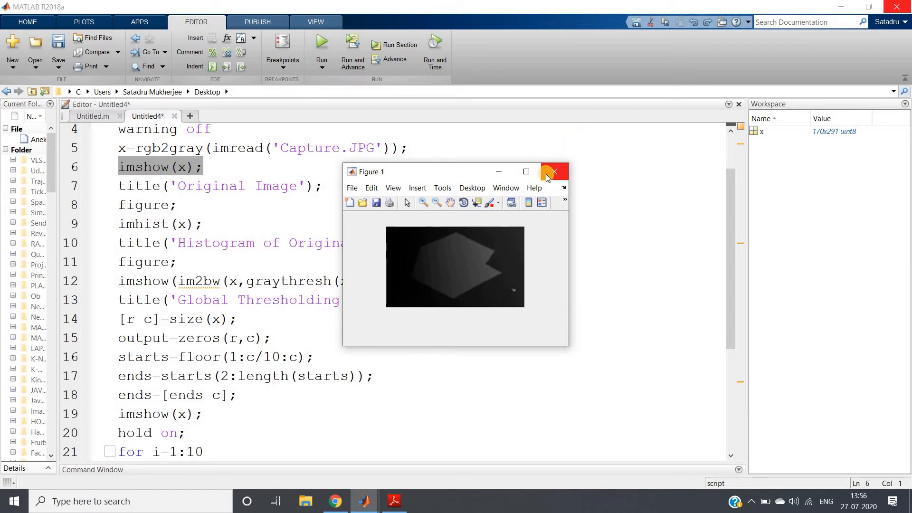
{"action": "mouse_move", "coordinate": [551, 176]}
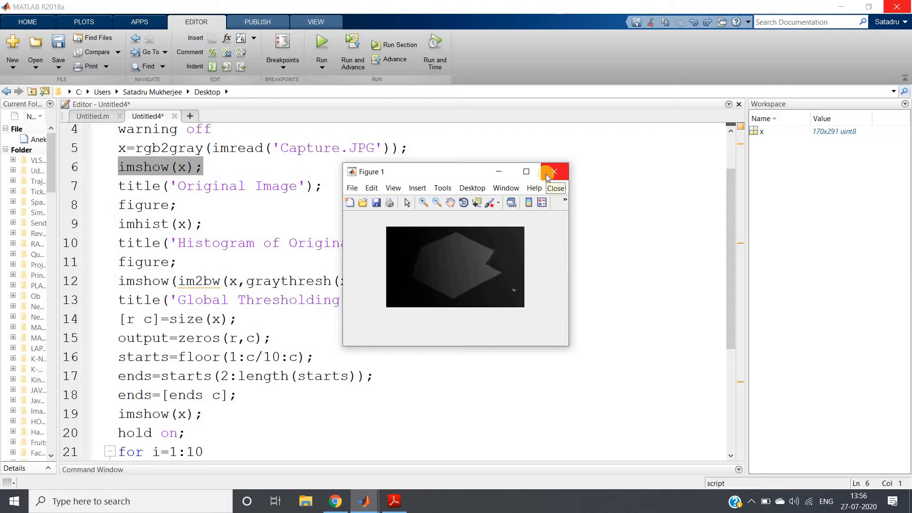
{"action": "left_click", "coordinate": [553, 171]}
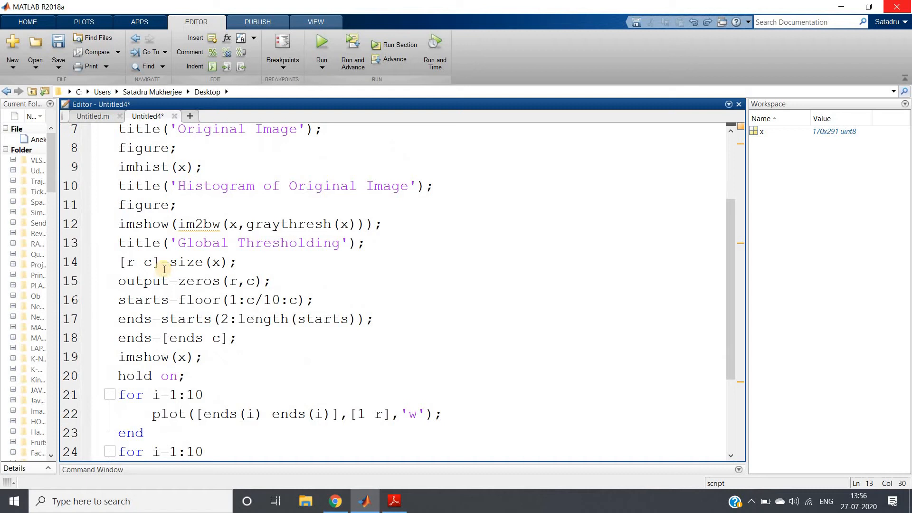
- Select the size, zeros and starts lines, highlighting the step and final c in the starts range
{"action": "triple_click", "coordinate": [173, 263]}
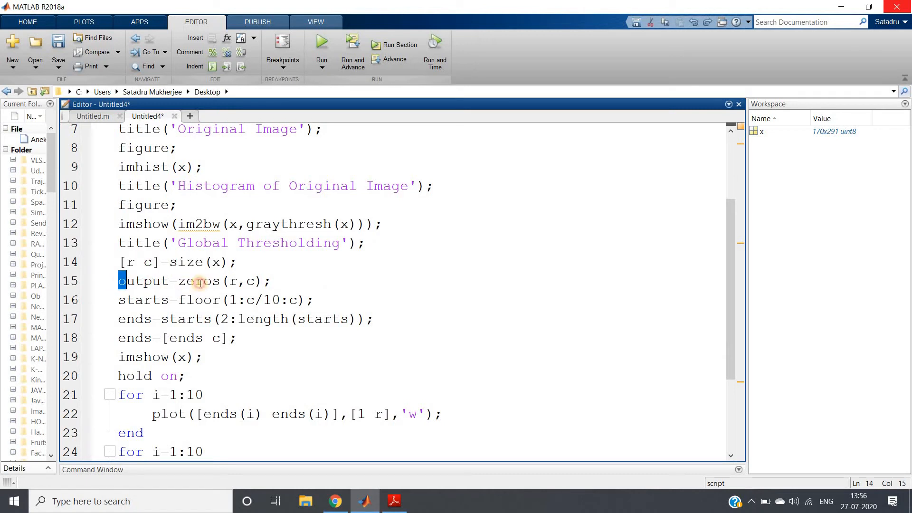
{"action": "triple_click", "coordinate": [194, 282]}
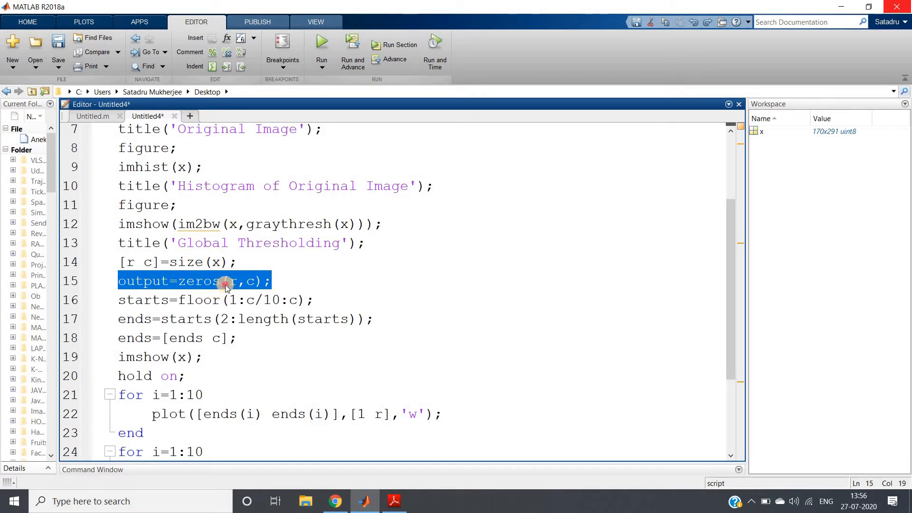
{"action": "left_click", "coordinate": [180, 299]}
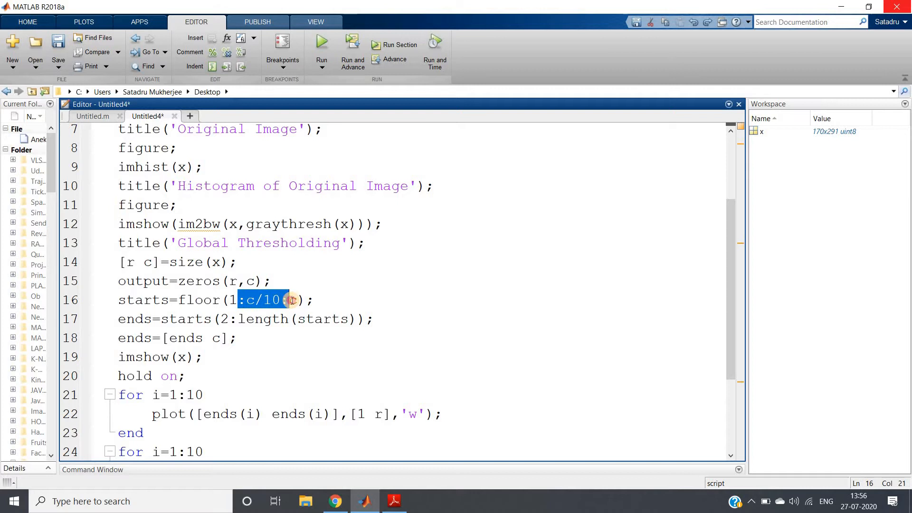
{"action": "double_click", "coordinate": [197, 299]}
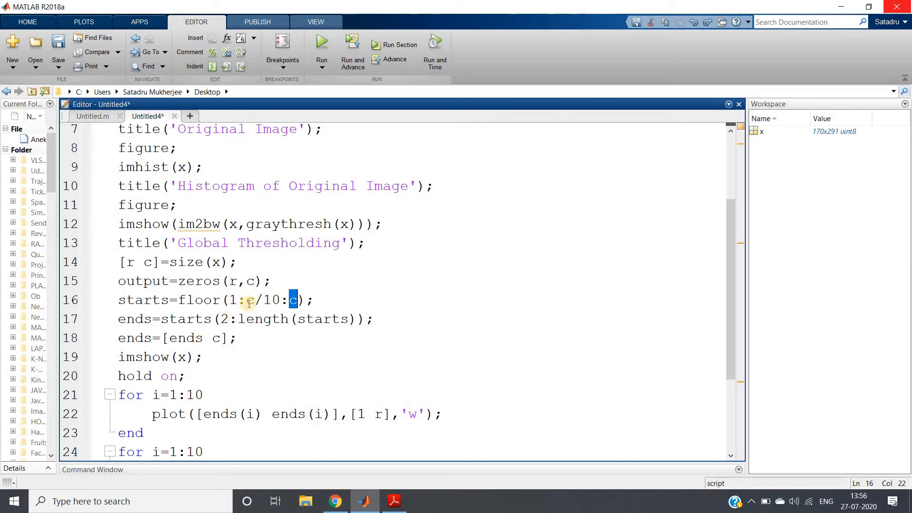
{"action": "double_click", "coordinate": [291, 299]}
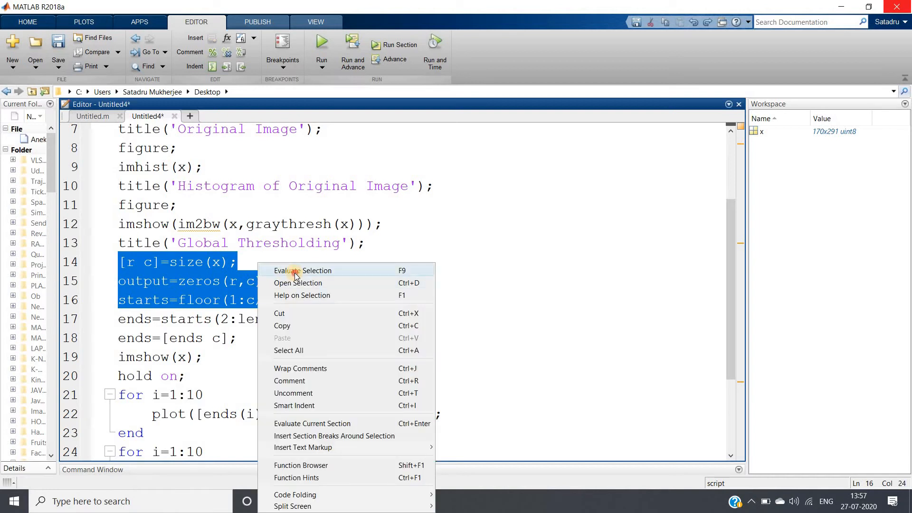
- Run the size, output and starts lines and print starts (1…262) at the prompt
{"action": "left_click", "coordinate": [302, 271]}
{"action": "type", "text": "s"}
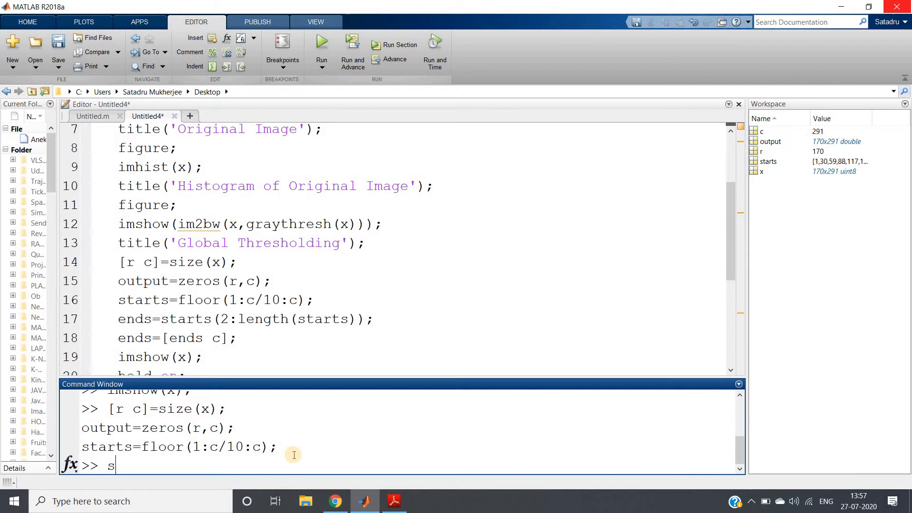
{"action": "type", "text": "tarts"}
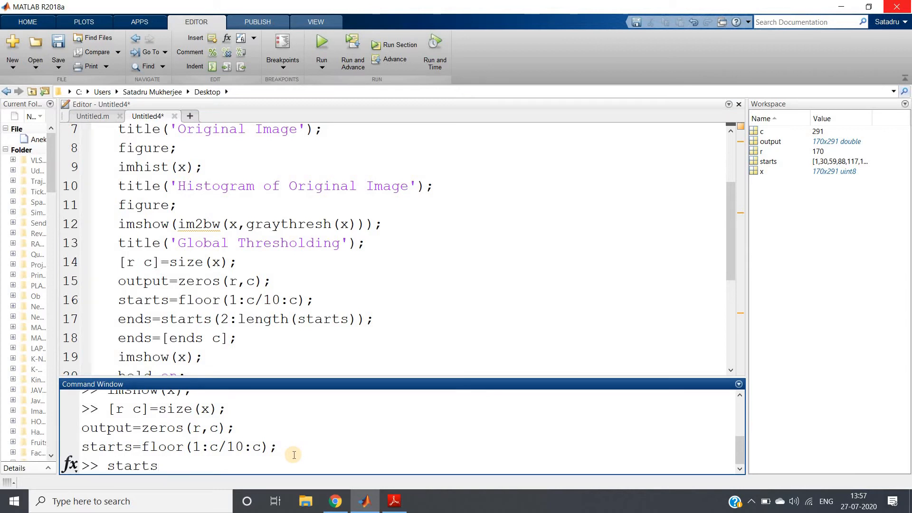
{"action": "key", "text": "enter"}
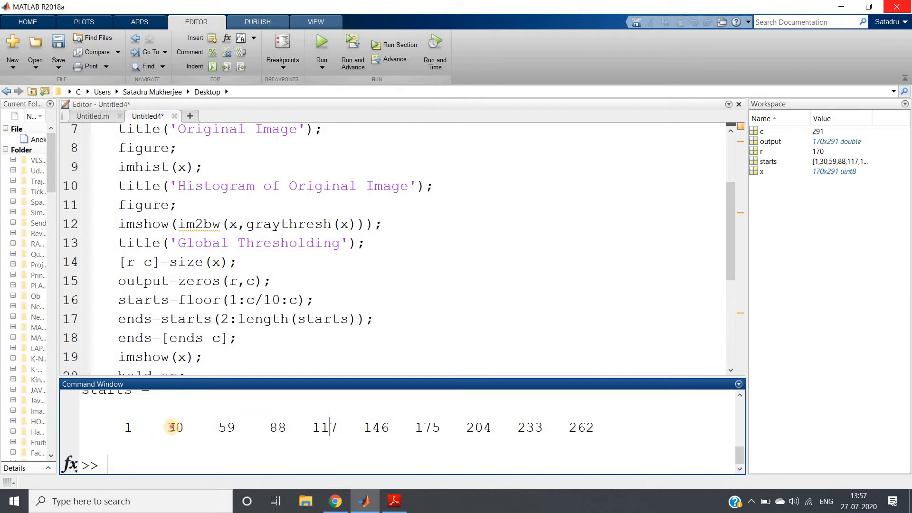
- Point out start index 30 and the column count c in ends, enlarging the Command Window output
{"action": "double_click", "coordinate": [174, 428]}
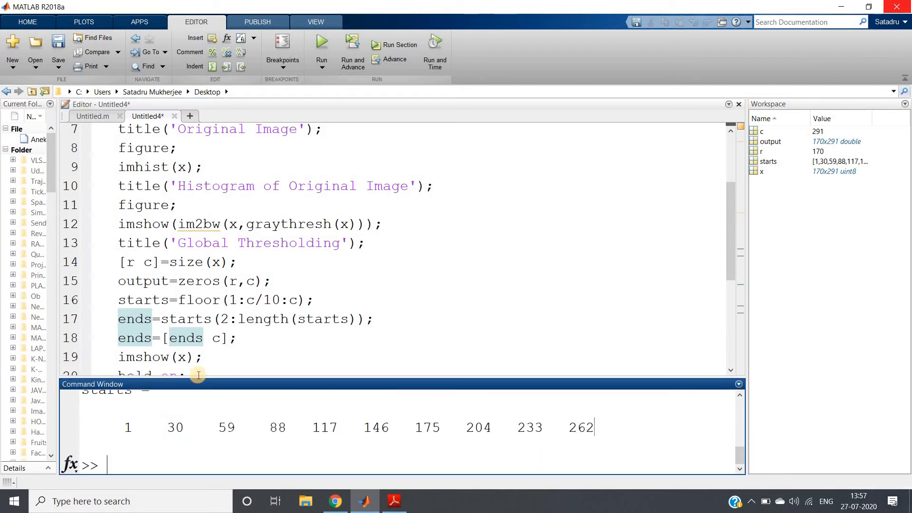
{"action": "double_click", "coordinate": [214, 339]}
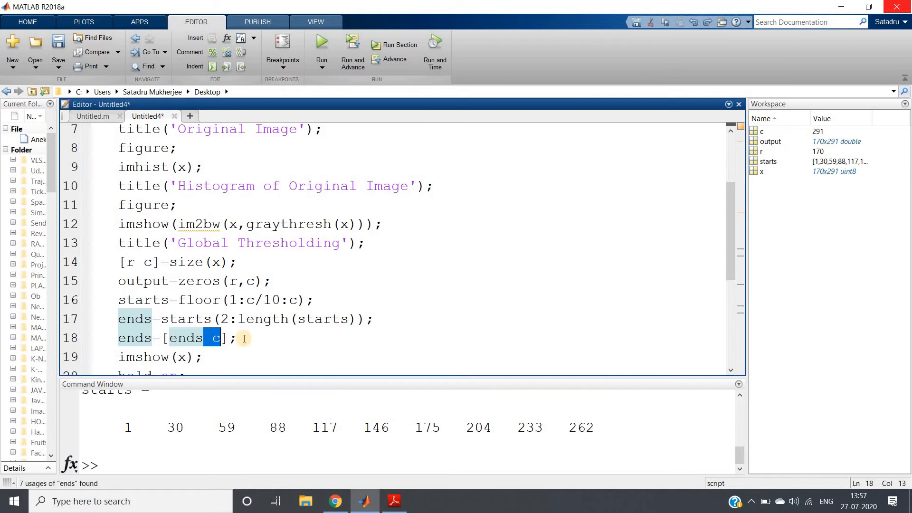
{"action": "left_click_drag", "start_coordinate": [239, 338], "coordinate": [124, 299]}
{"action": "type", "text": "ends"}
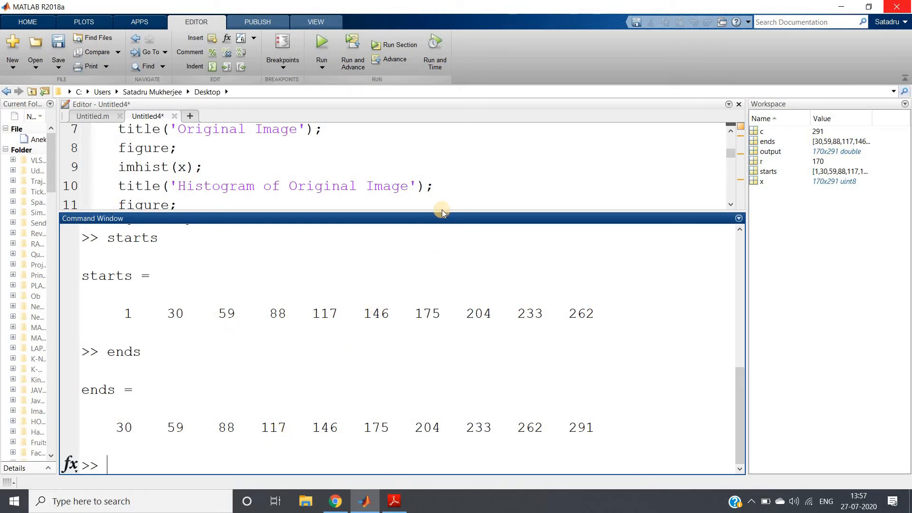
{"action": "mouse_move", "coordinate": [405, 211]}
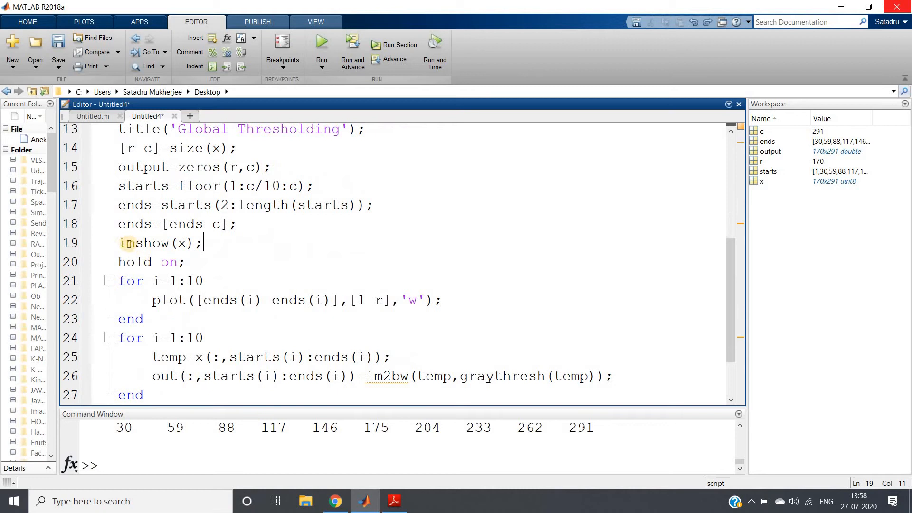
{"action": "left_click_drag", "start_coordinate": [119, 242], "coordinate": [154, 318]}
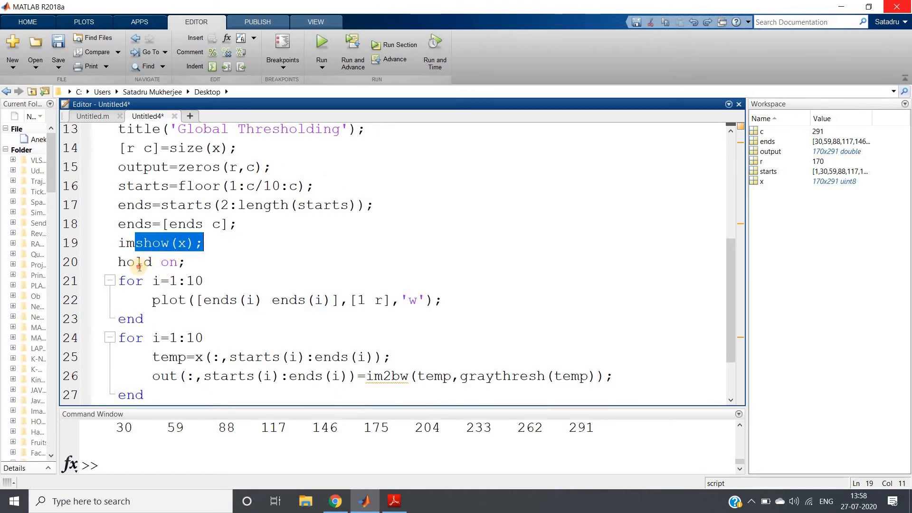
{"action": "left_click", "coordinate": [209, 281]}
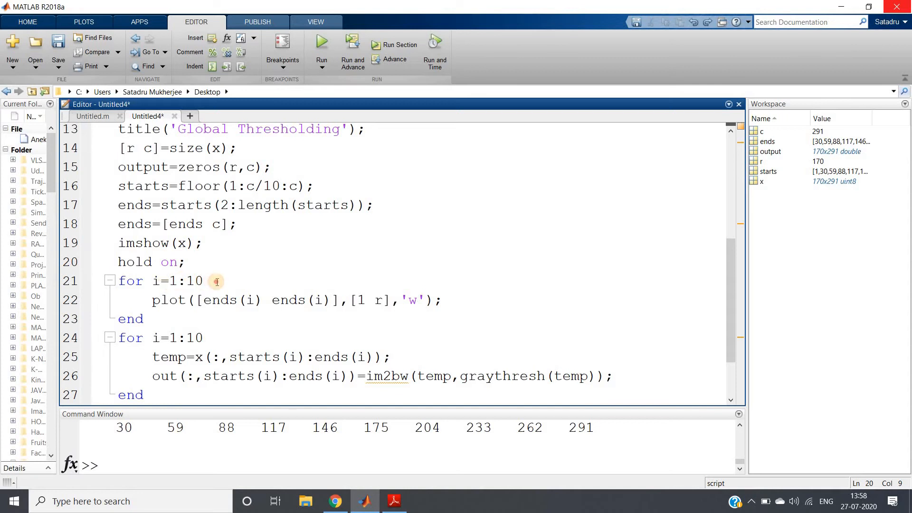
{"action": "double_click", "coordinate": [160, 300]}
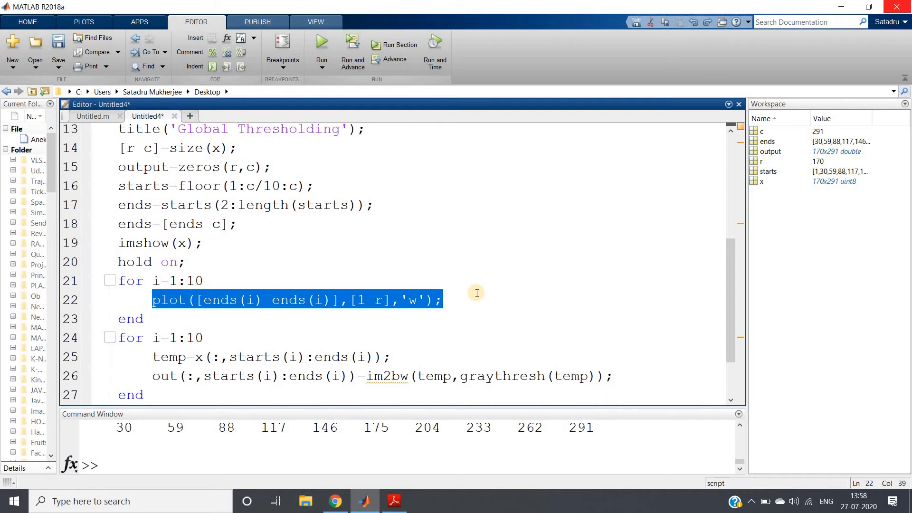
{"action": "left_click", "coordinate": [231, 326]}
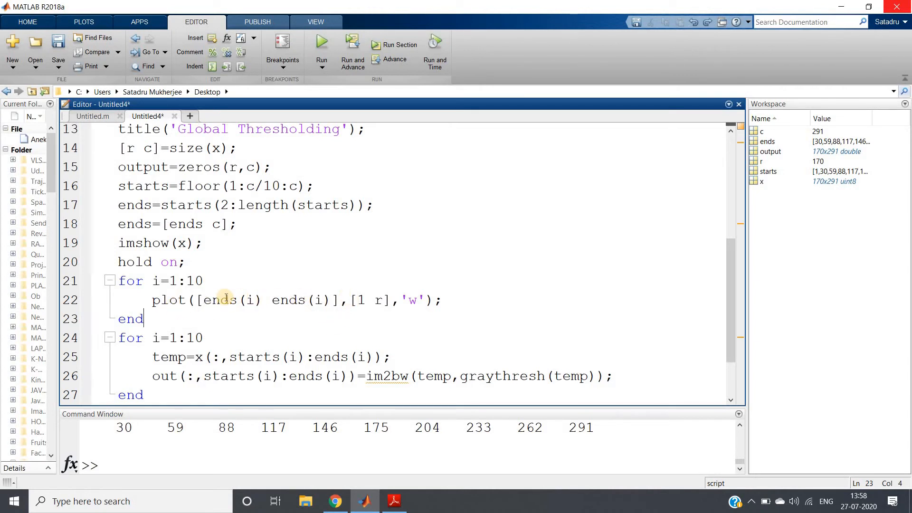
{"action": "left_click_drag", "start_coordinate": [198, 301], "coordinate": [340, 300]}
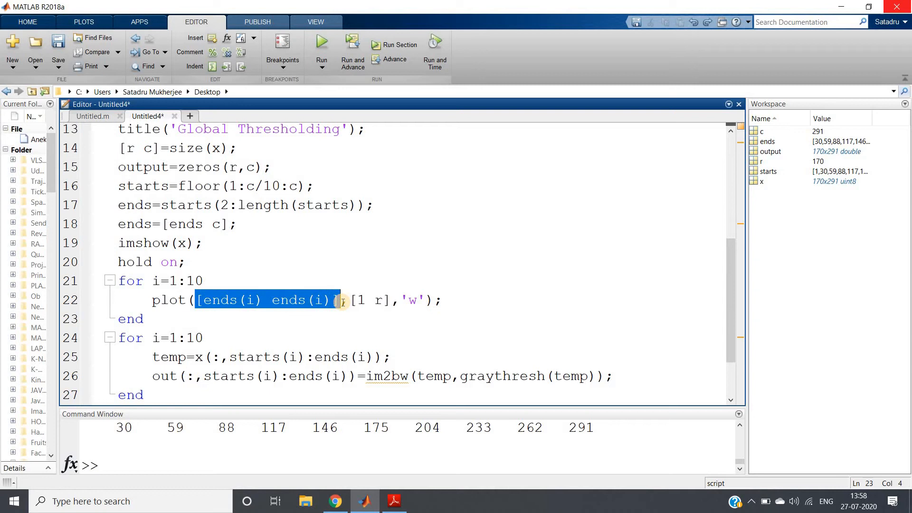
{"action": "left_click", "coordinate": [163, 319]}
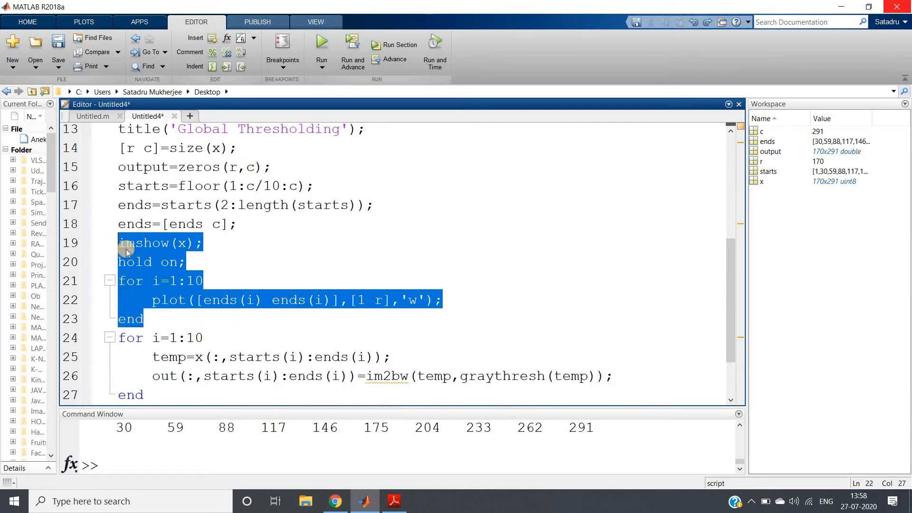
{"action": "left_click", "coordinate": [320, 53]}
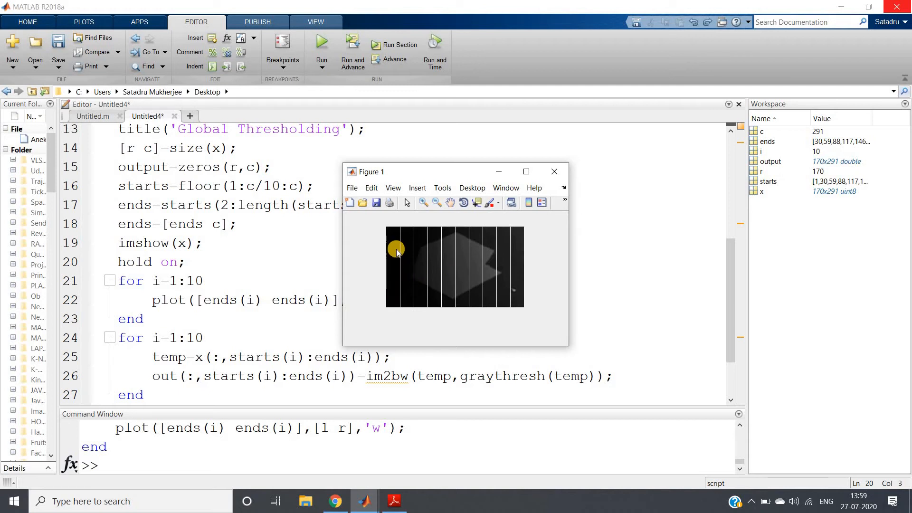
{"action": "mouse_move", "coordinate": [454, 286]}
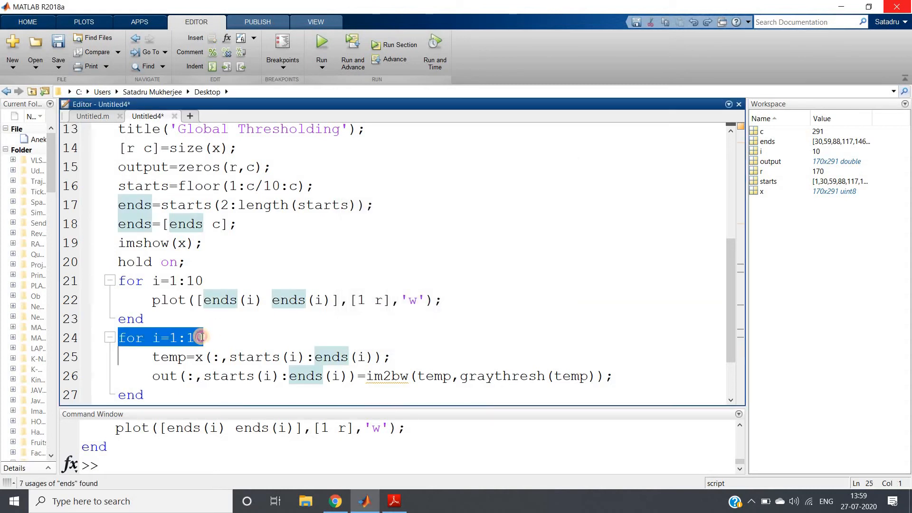
- Scroll down to the second loop thresholding each block with im2bw
{"action": "scroll", "scroll_direction": "down", "scroll_amount": 3}
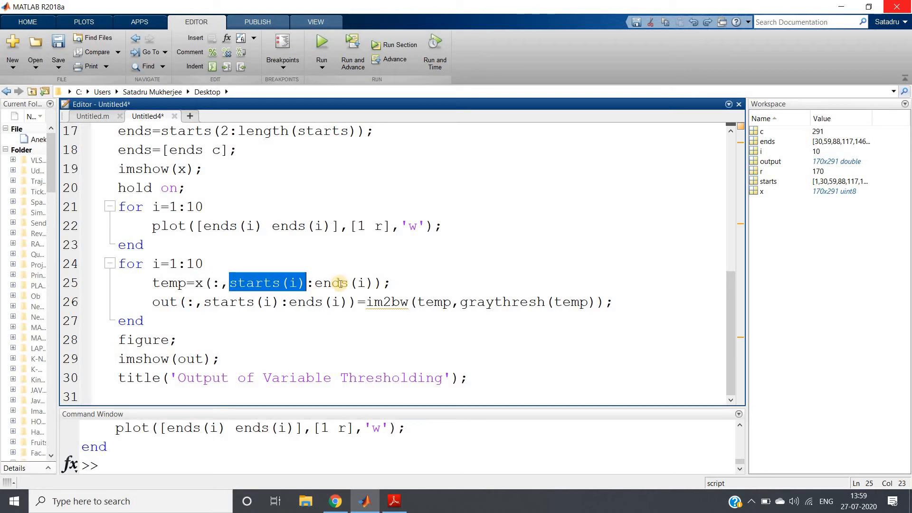
{"action": "mouse_move", "coordinate": [165, 307]}
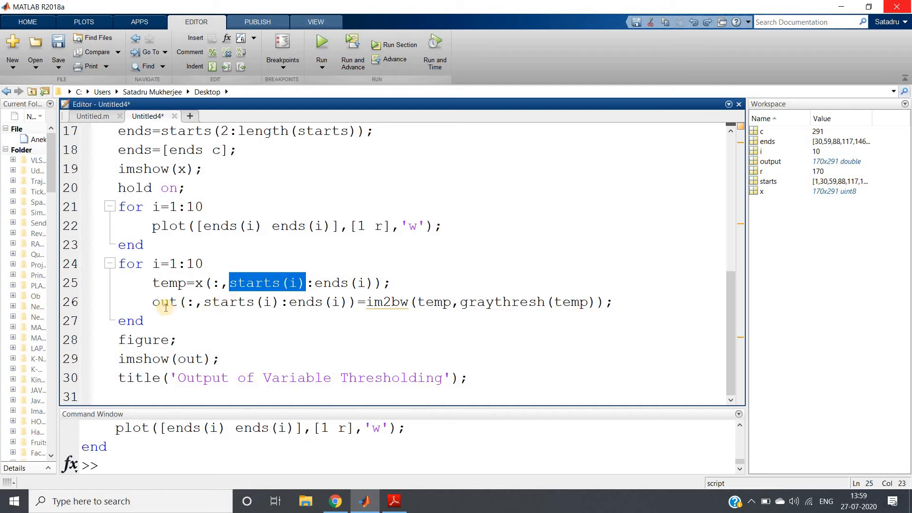
- Review the second loop and final imshow(out), then run the whole thresholding script
{"action": "double_click", "coordinate": [385, 302]}
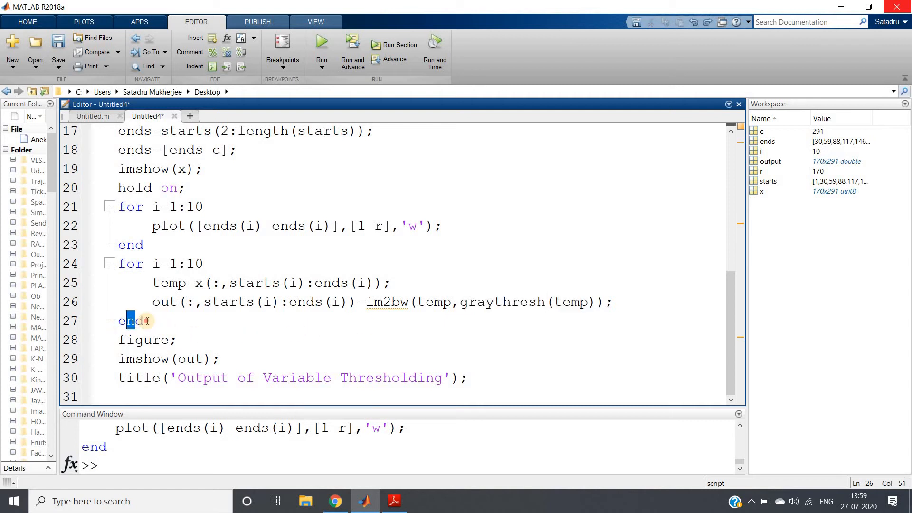
{"action": "double_click", "coordinate": [187, 358]}
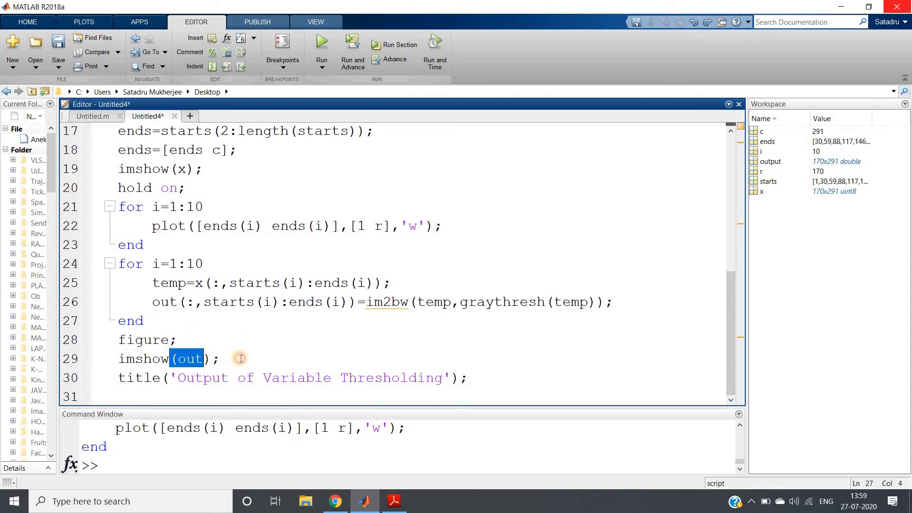
{"action": "key", "text": "ctrl+a"}
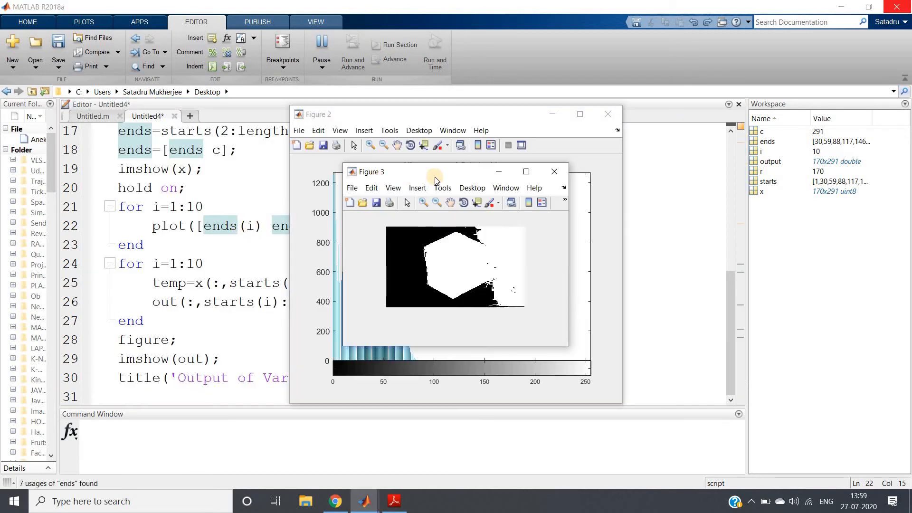
- Finish the run and close the histogram figure, leaving the image comparison figures
{"action": "left_click", "coordinate": [321, 41]}
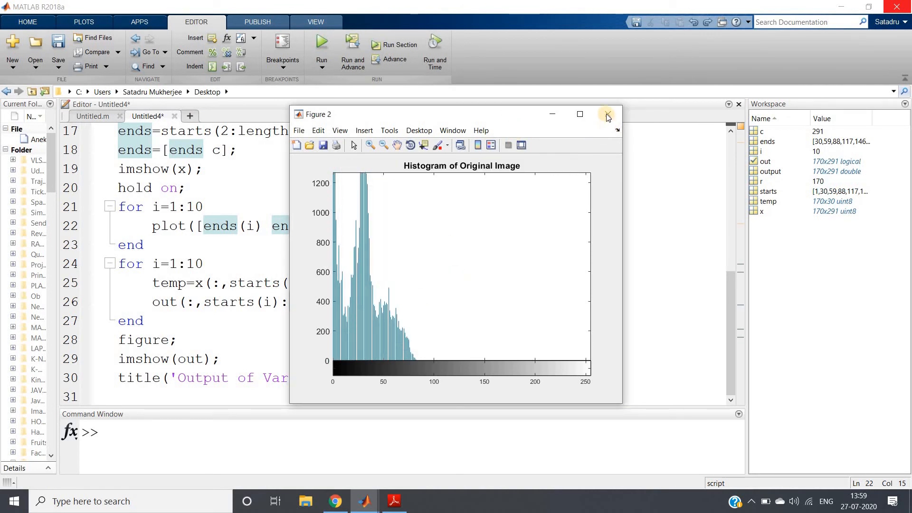
{"action": "left_click", "coordinate": [607, 113]}
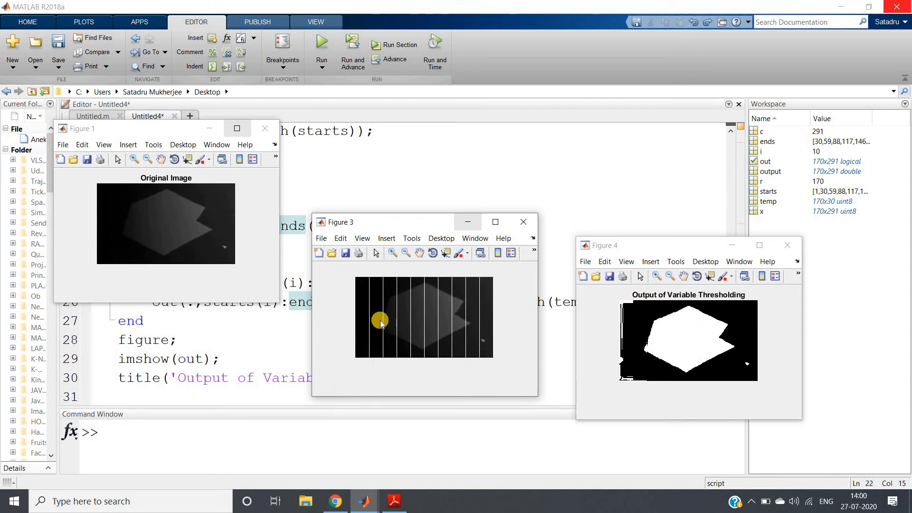
{"action": "mouse_move", "coordinate": [362, 292]}
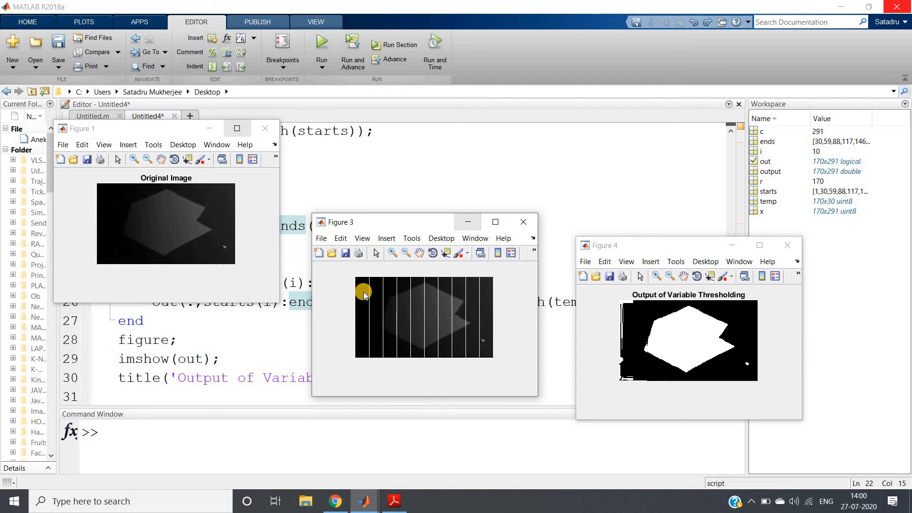
{"action": "mouse_move", "coordinate": [362, 321]}
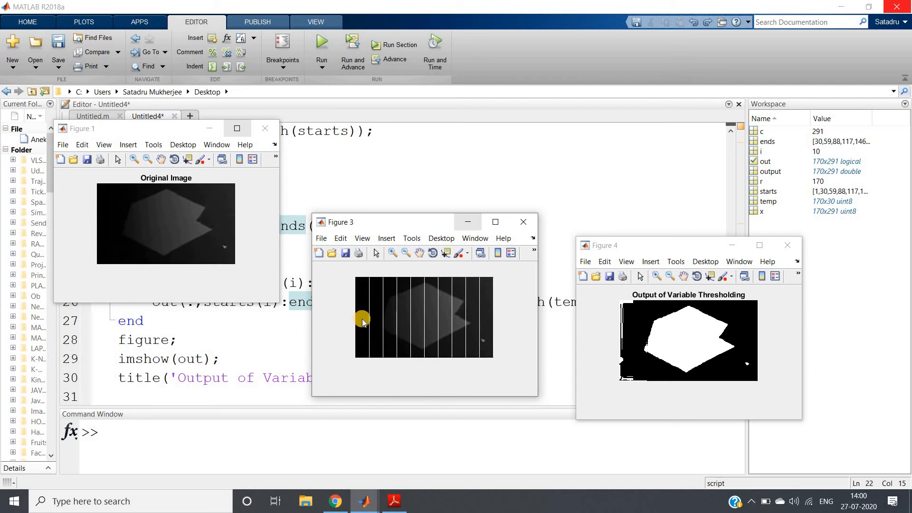
{"action": "mouse_move", "coordinate": [704, 323]}
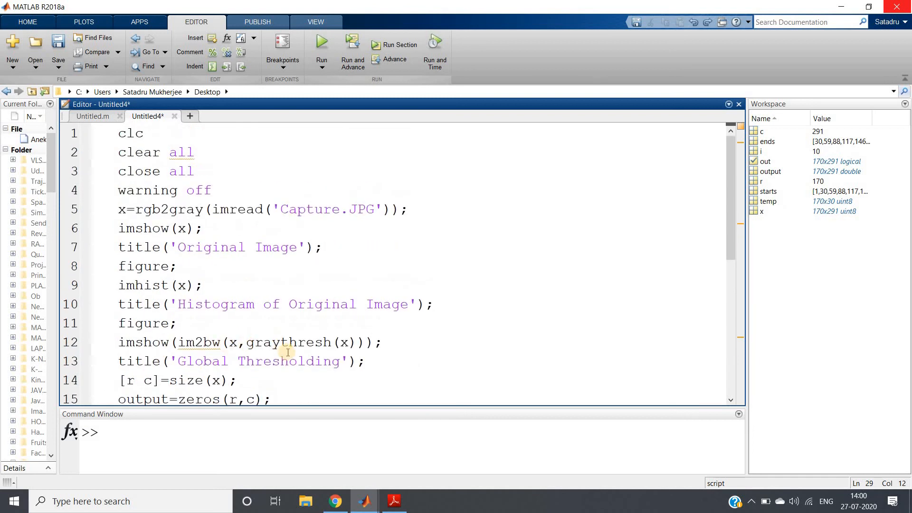
- Insert a figure call after title('Global Thresholding') and rerun the script
{"action": "left_click", "coordinate": [386, 361]}
{"action": "type", "text": "figure"}
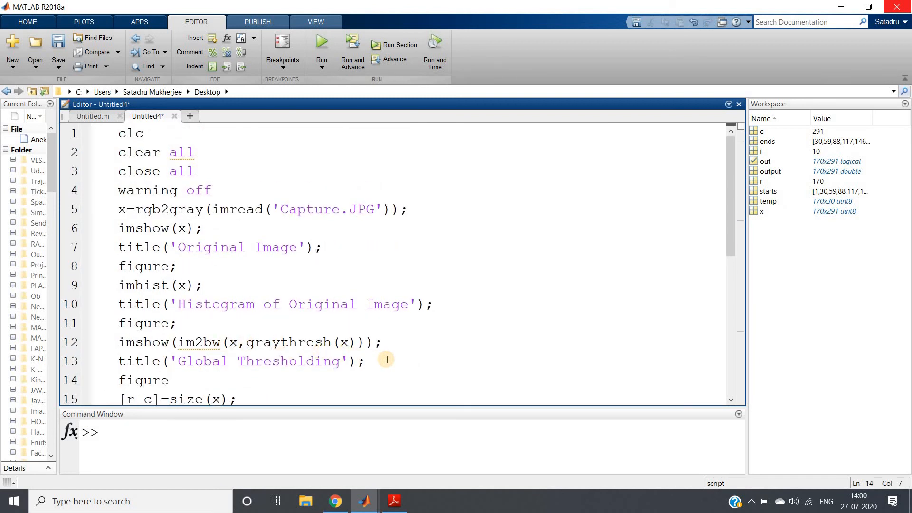
{"action": "right_click", "coordinate": [302, 262]}
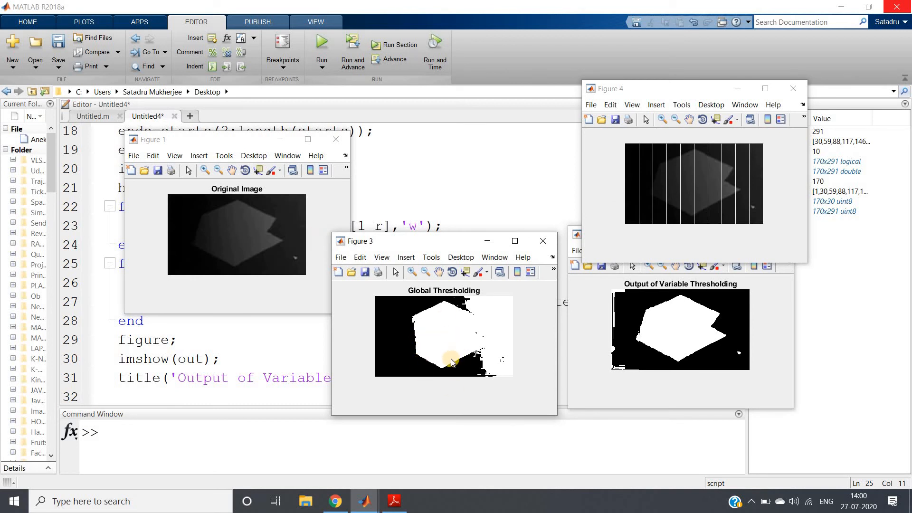
{"action": "mouse_move", "coordinate": [657, 177]}
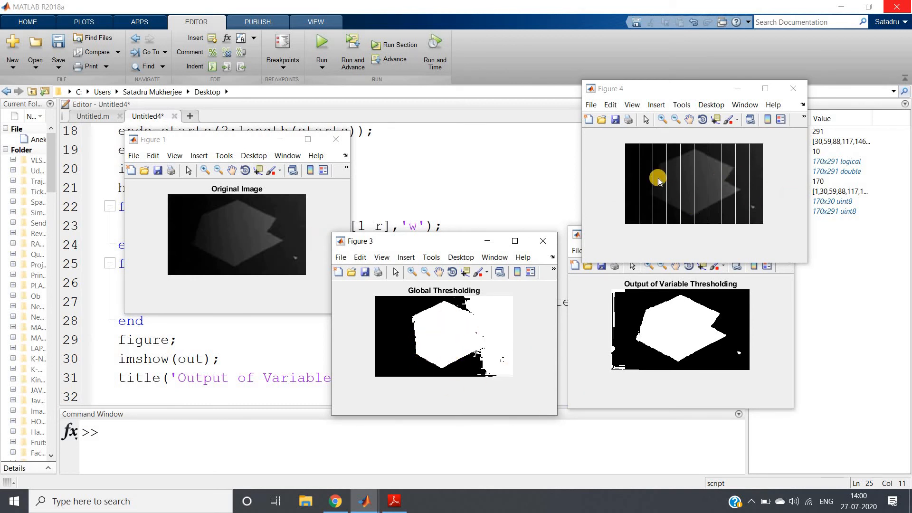
{"action": "mouse_move", "coordinate": [709, 211]}
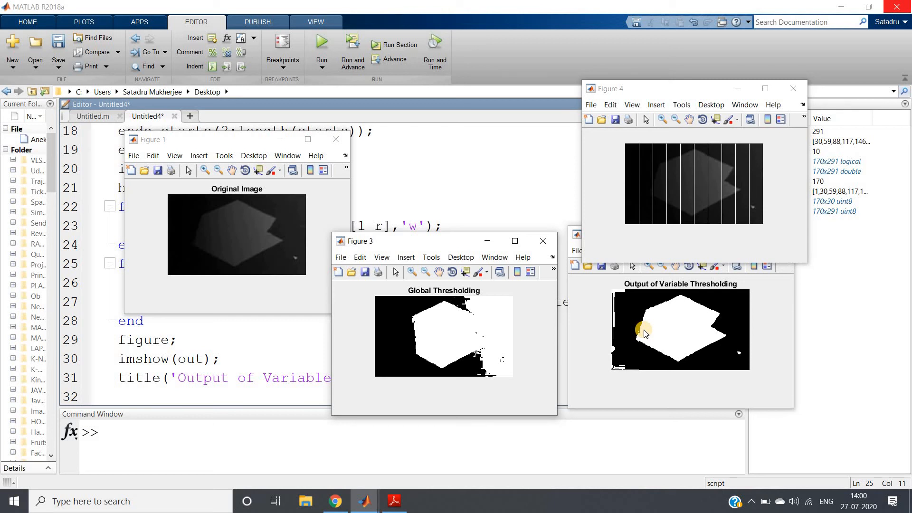
{"action": "mouse_move", "coordinate": [703, 338]}
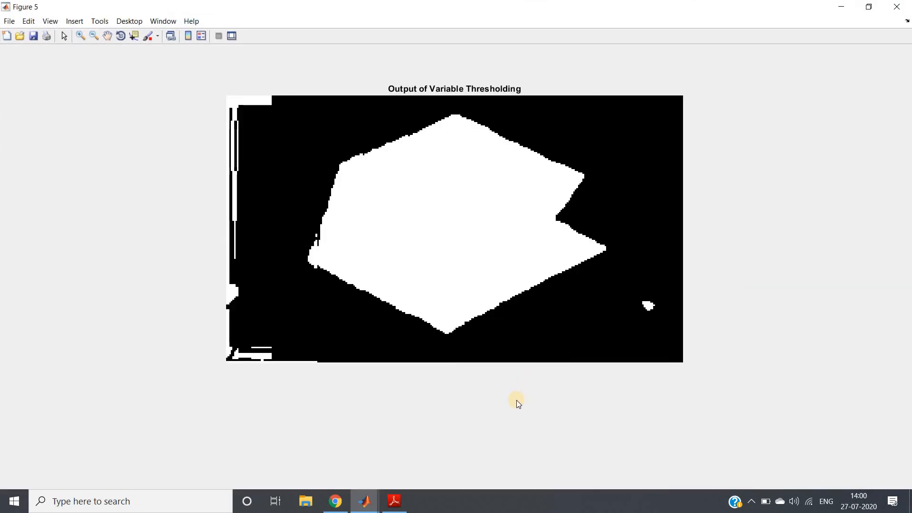
{"action": "mouse_move", "coordinate": [286, 164]}
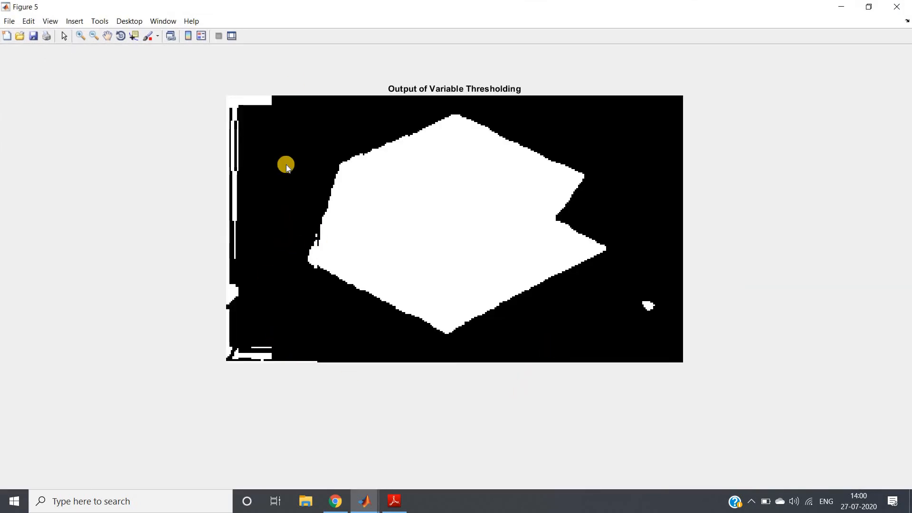
{"action": "mouse_move", "coordinate": [388, 263]}
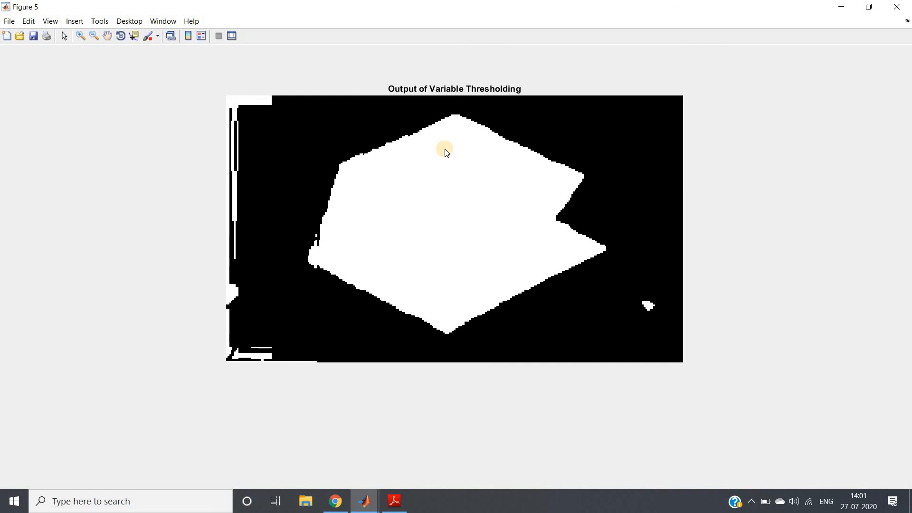
{"action": "mouse_move", "coordinate": [777, 5]}
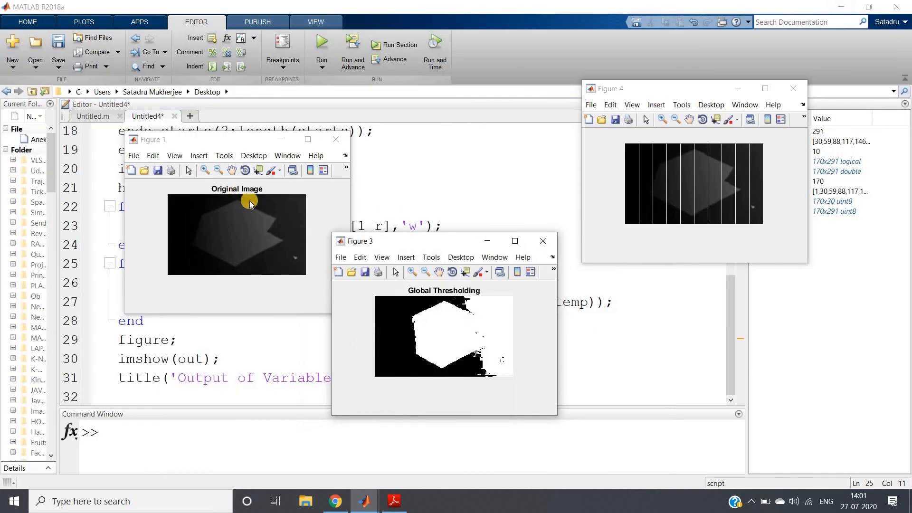
{"action": "mouse_move", "coordinate": [240, 246]}
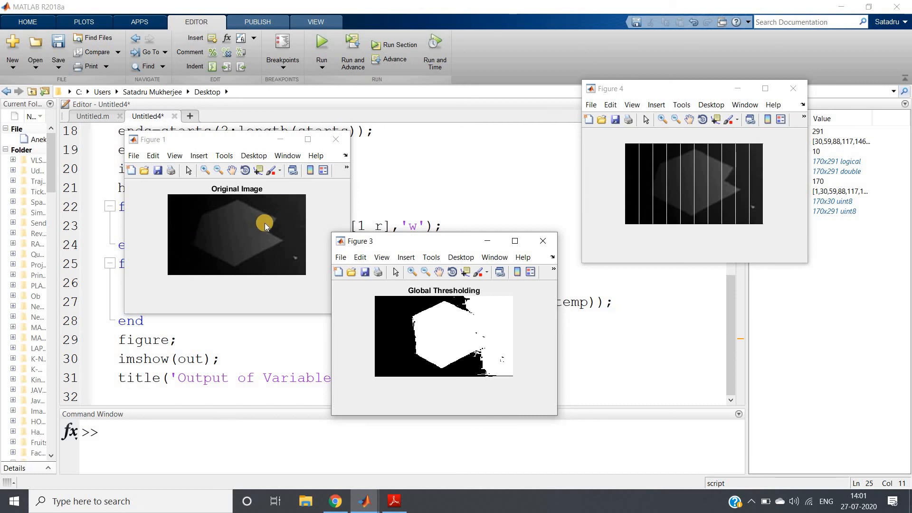
{"action": "mouse_move", "coordinate": [269, 227]}
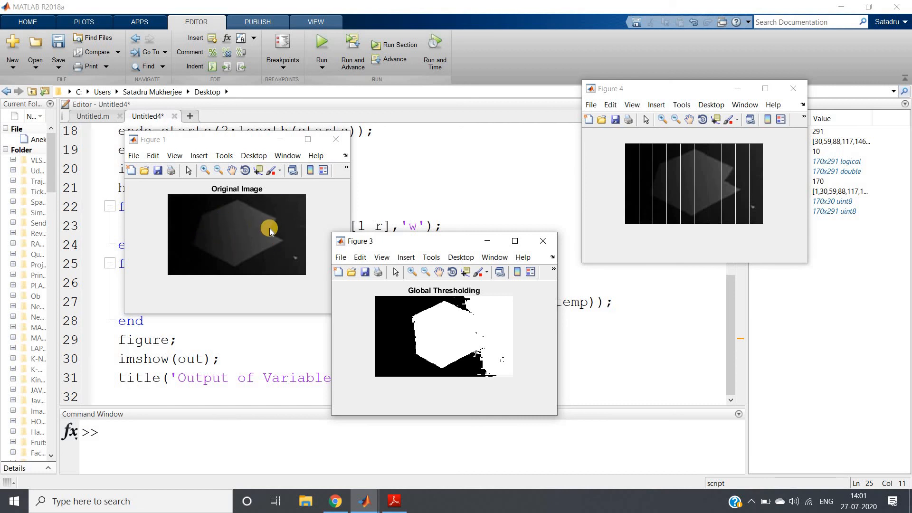